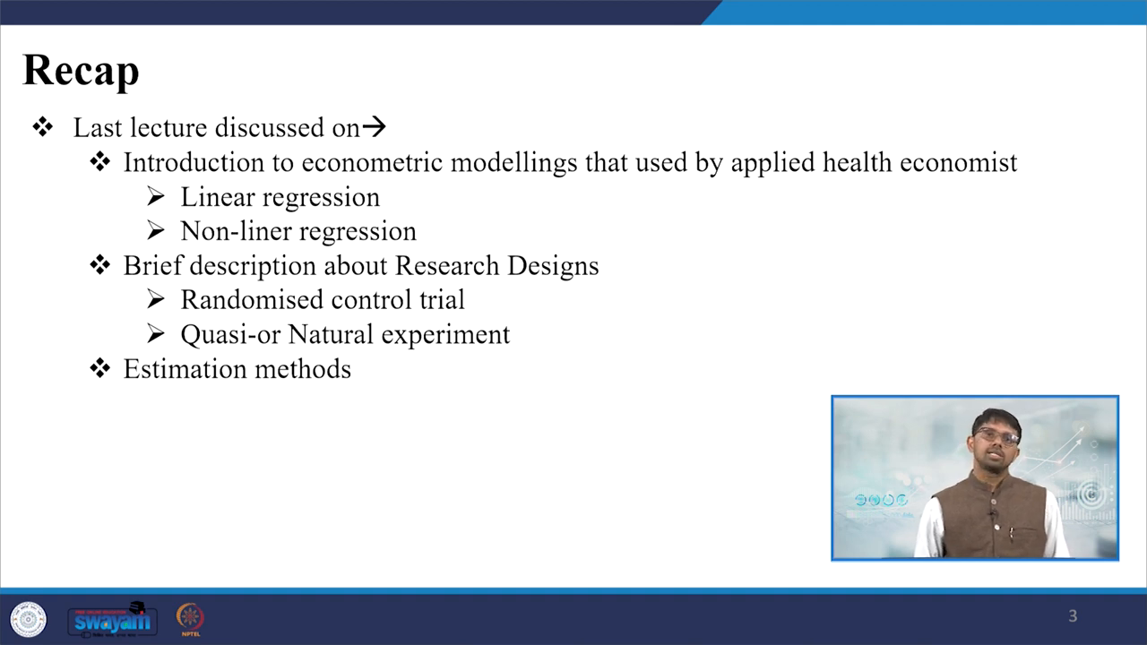
# Step: Advance from the Recap slide to slide 4, Learning Goals
pyautogui.press('right')
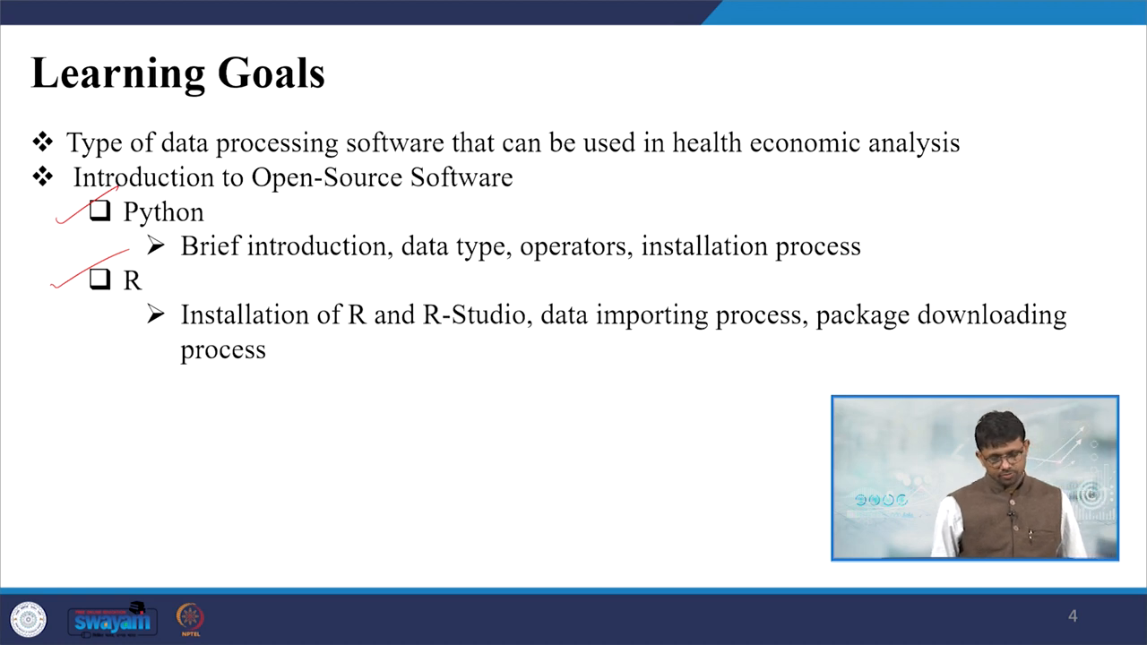
# Step: Advance to slide 5, 'Software available for data processing'
pyautogui.press('Right')
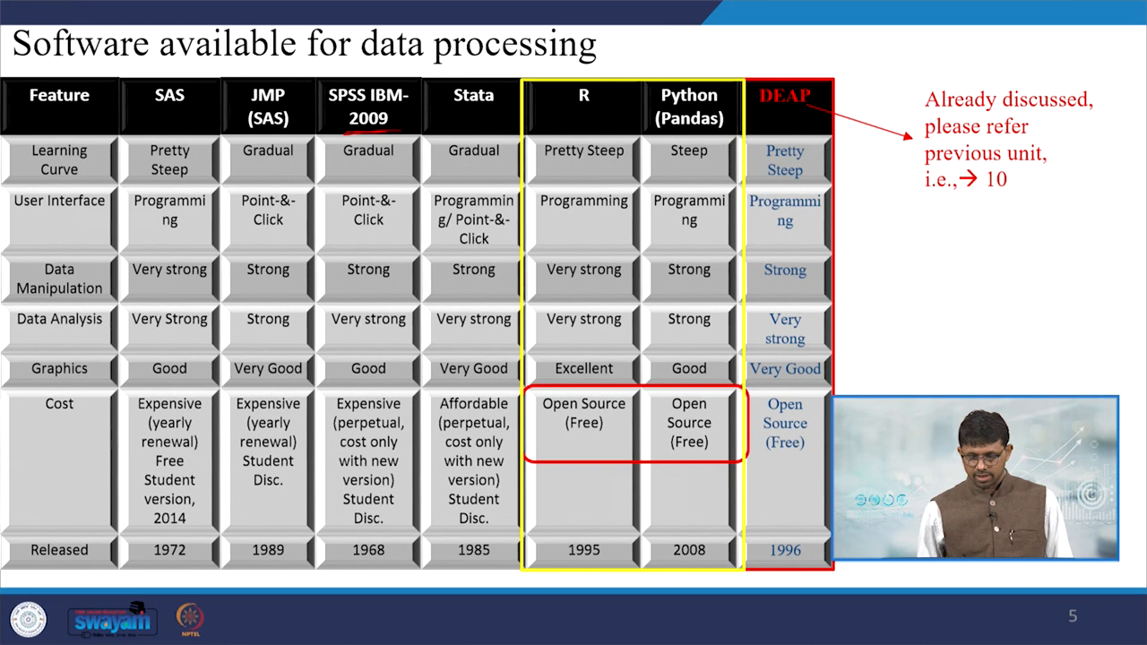
# Step: Advance to slide 6, 'Python', with print syntax and data types table
pyautogui.press('Right')
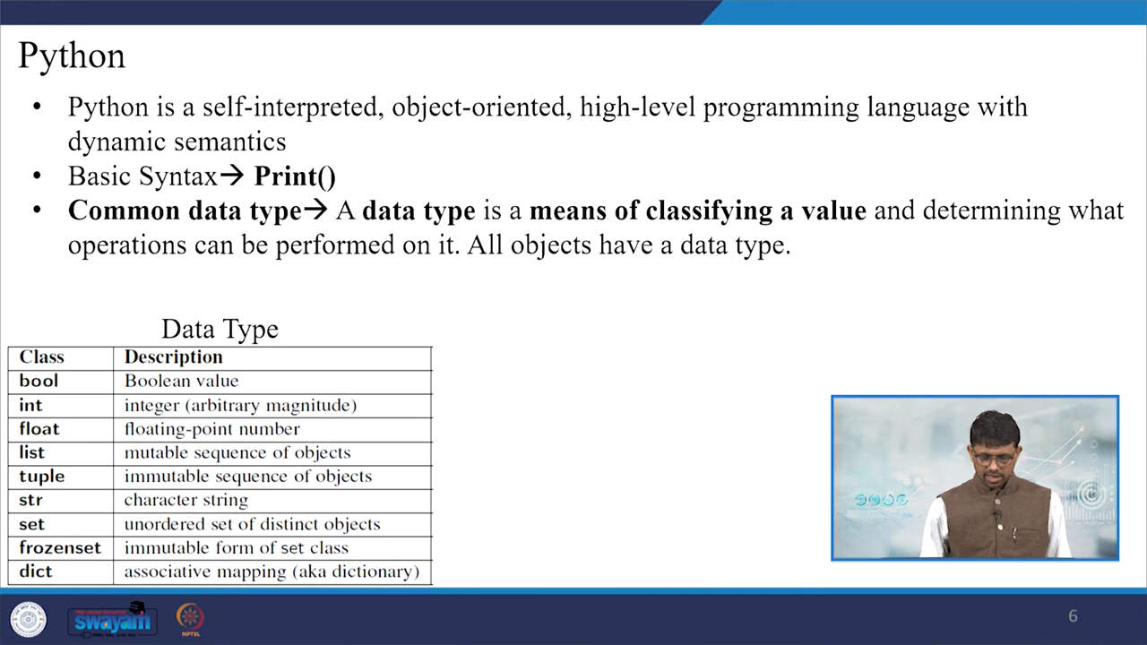
# Step: Advance through the Python download slides to slide 10, Steps 6 and 7
pyautogui.press('right')
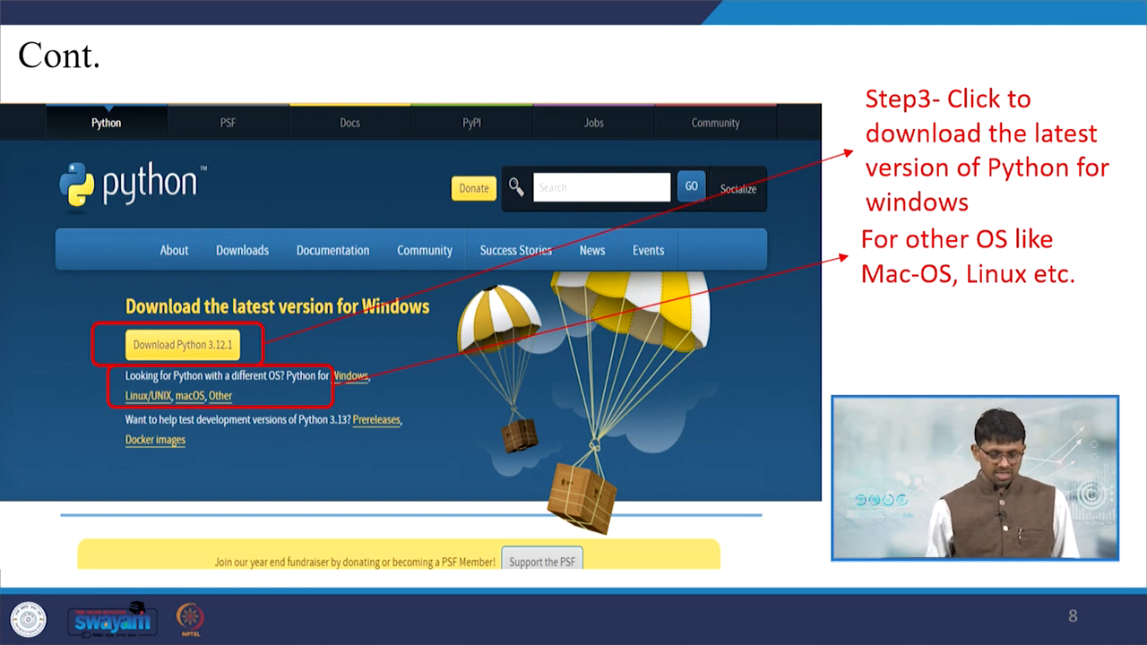
pyautogui.click(181, 344)
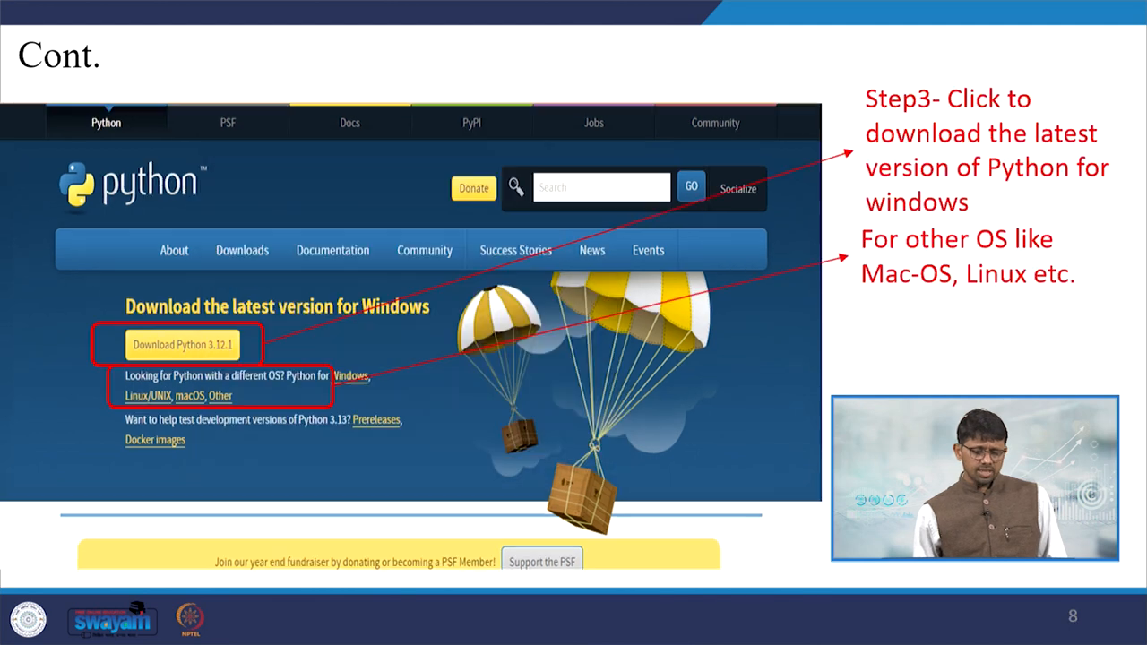
pyautogui.click(181, 345)
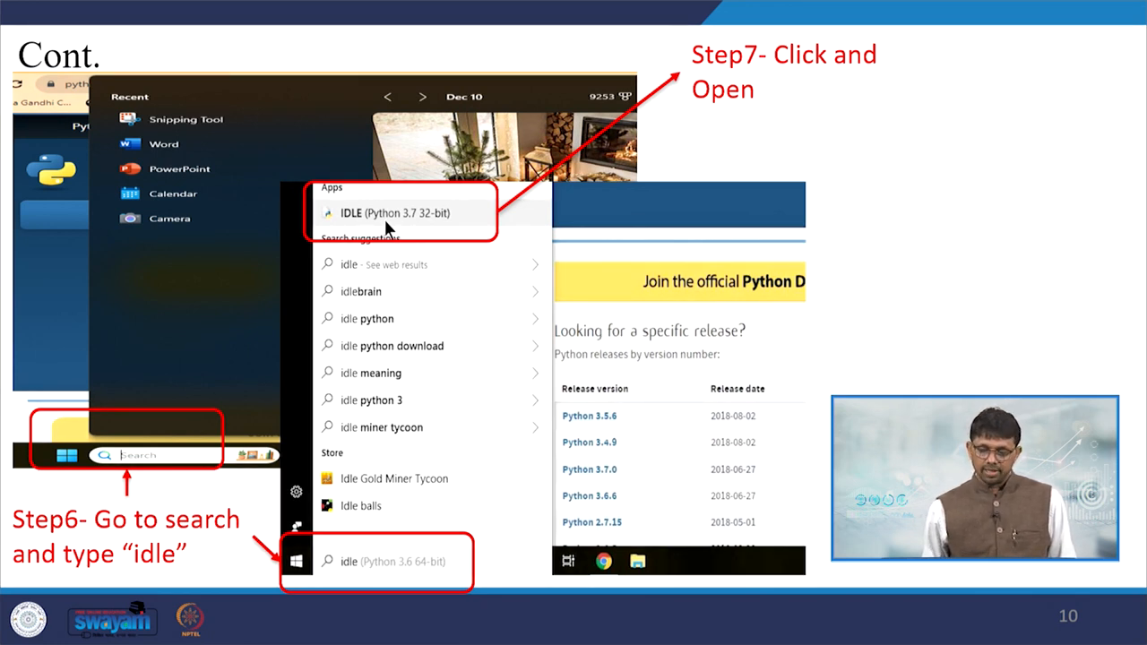
# Step: Advance to slide 11, the annotated IDLE shell 'Cont.' slide
pyautogui.click(403, 212)
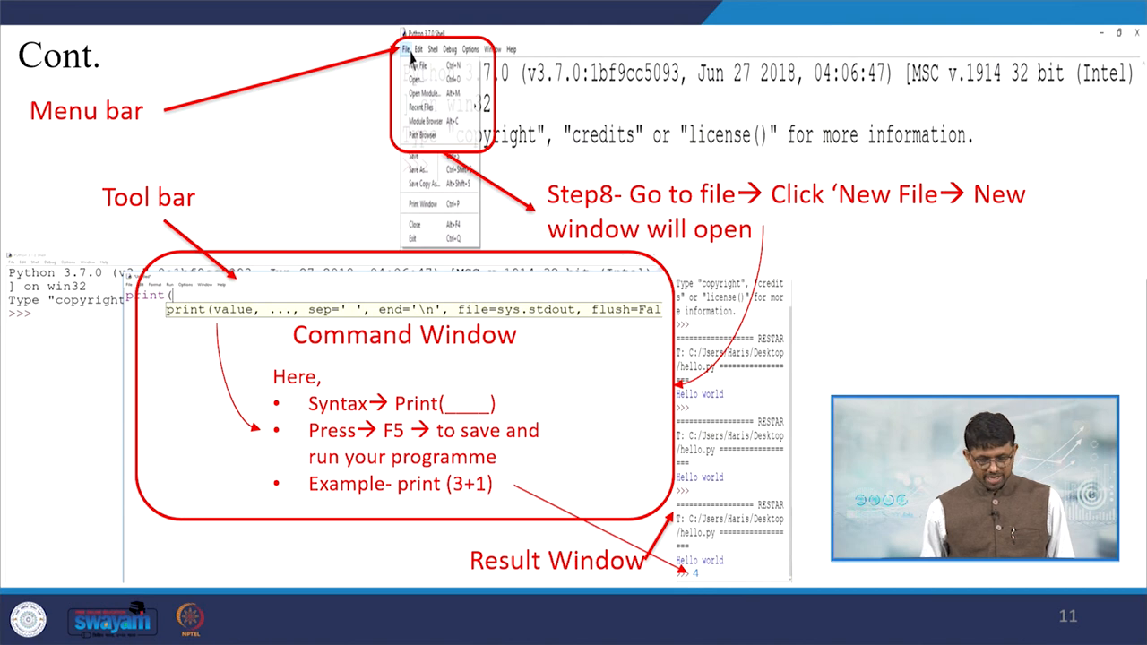
pyautogui.press('right')
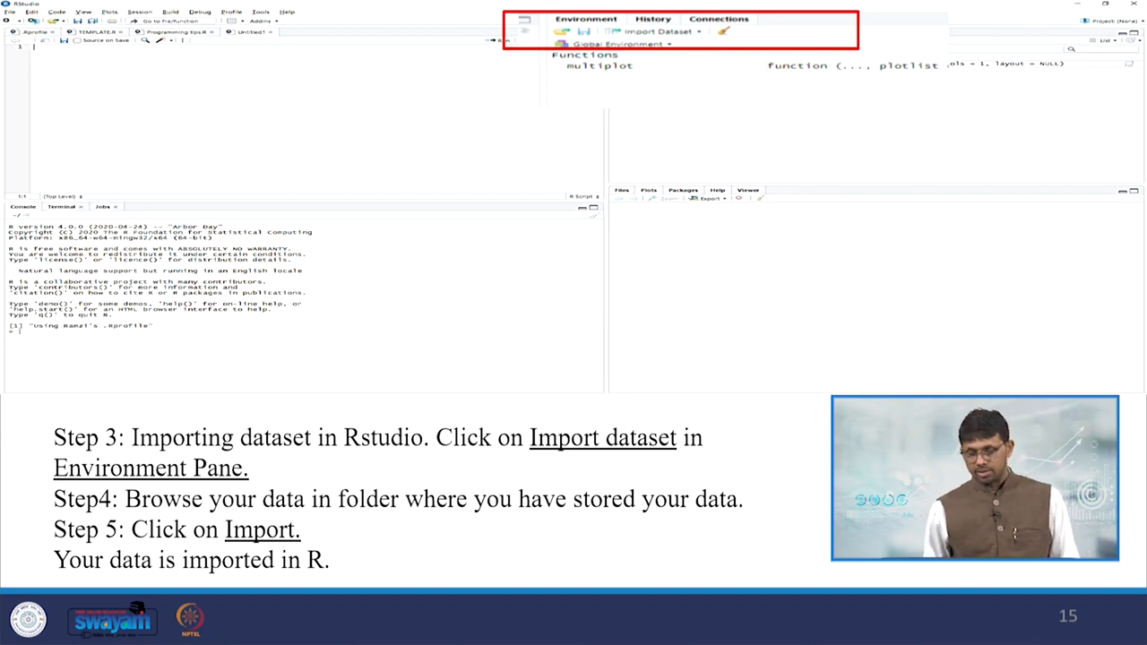
# Step: Advance the slideshow to the RStudio Import Dataset steps slide
pyautogui.click(654, 31)
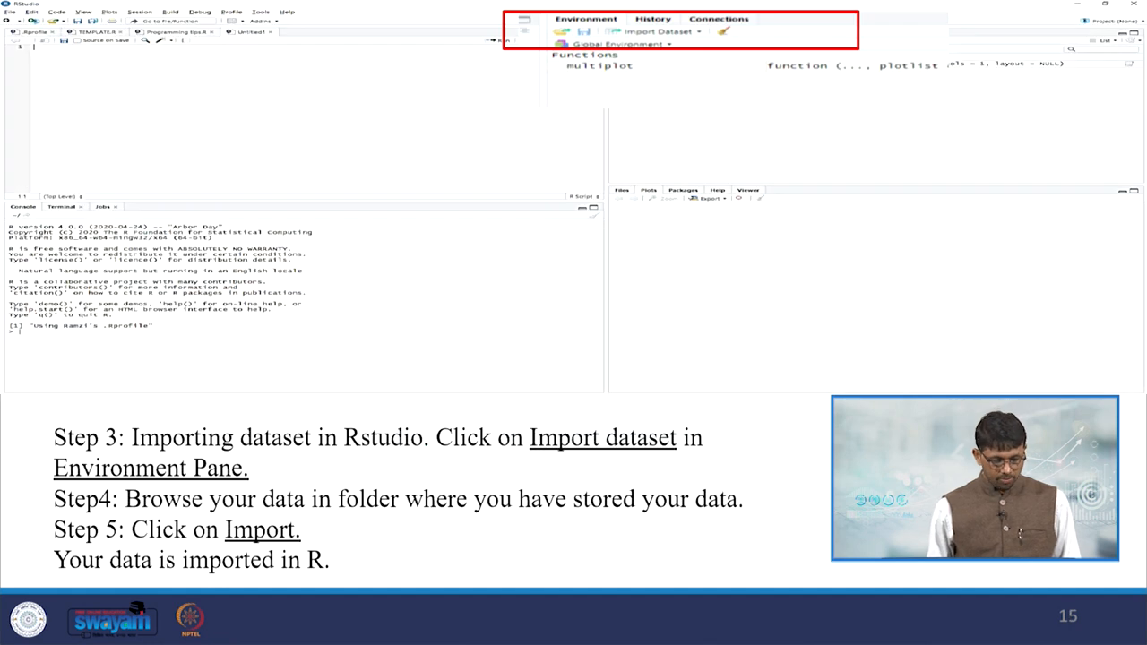
pyautogui.click(656, 31)
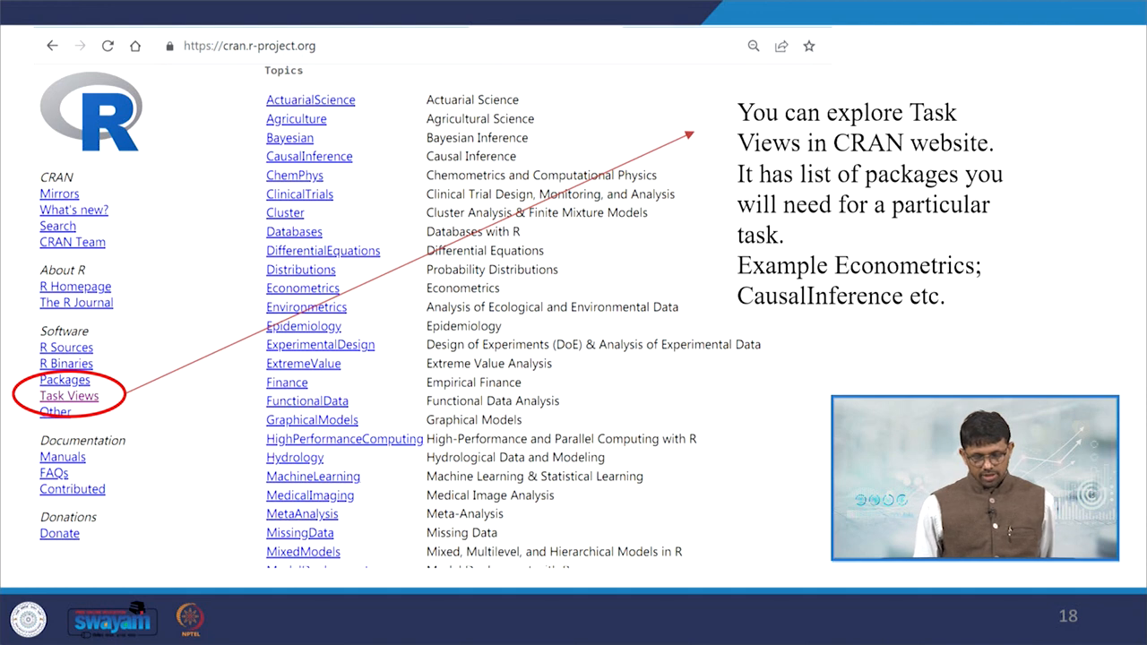
# Step: Advance to slide 20, Suggested Sources, showing the NPTEL course link
pyautogui.press('Right')
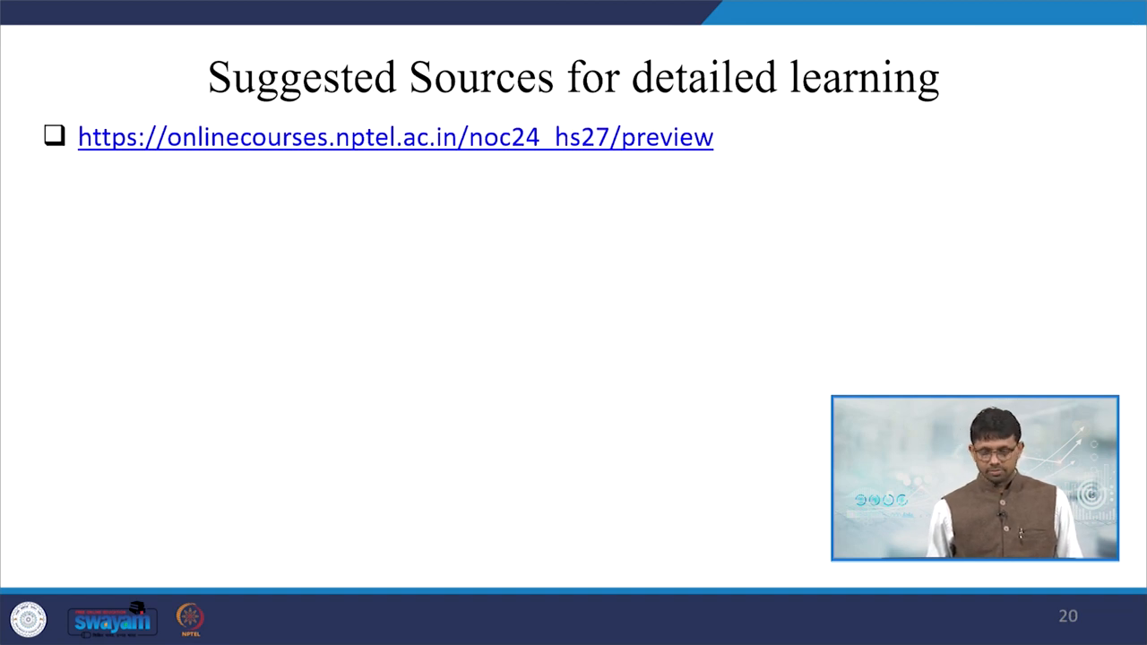
pyautogui.press('Left')
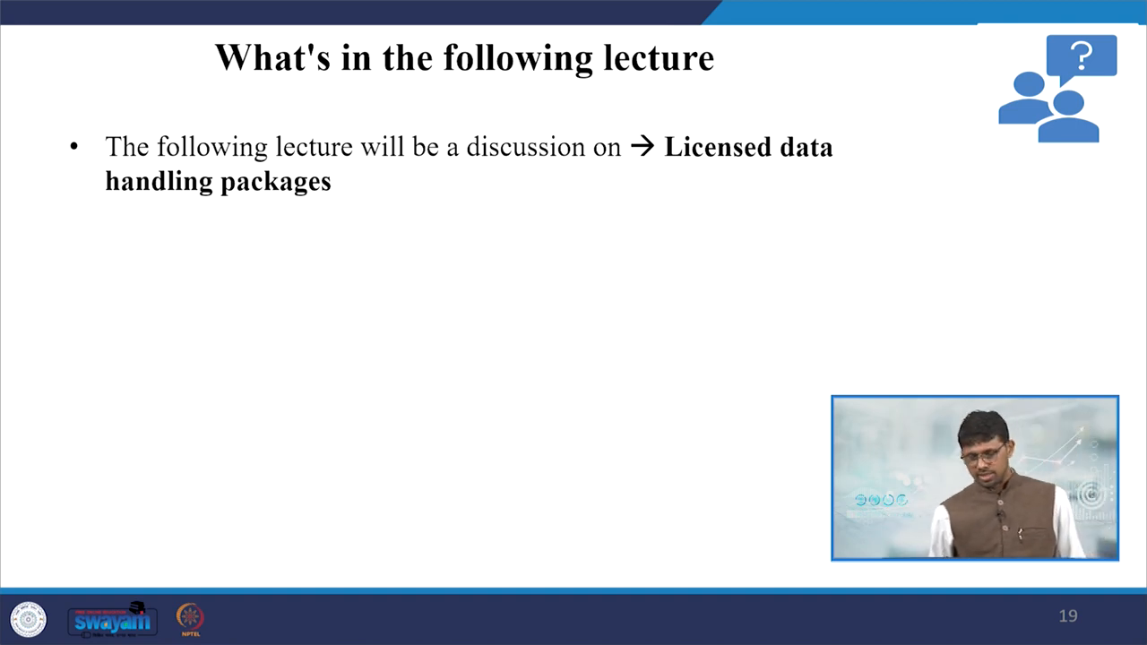
pyautogui.press('right')
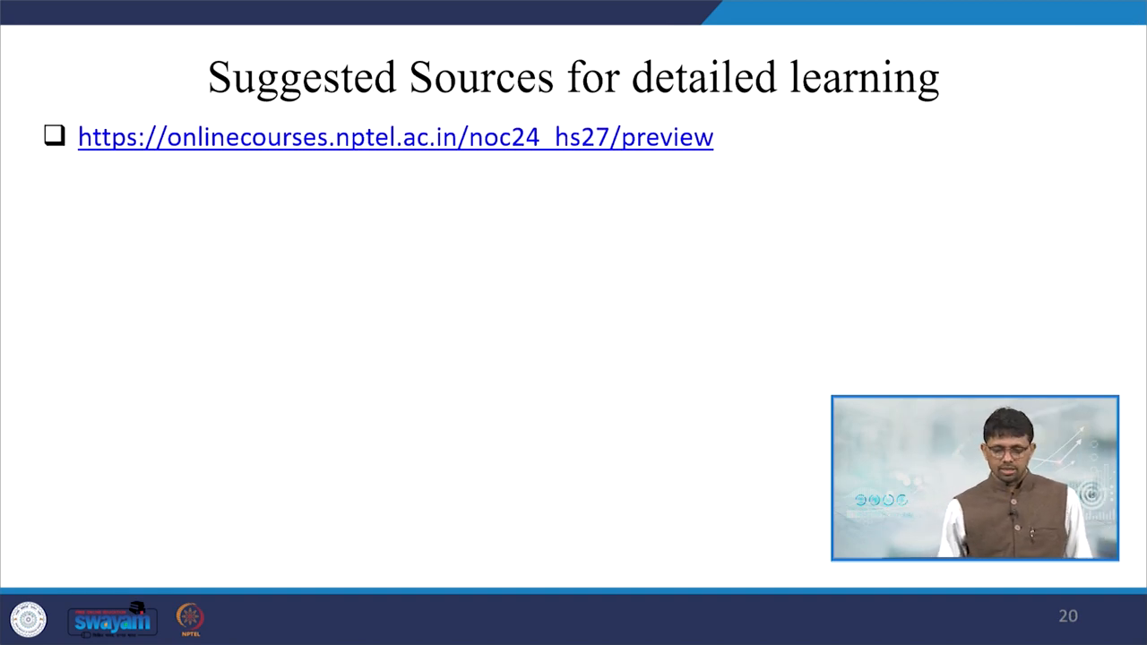